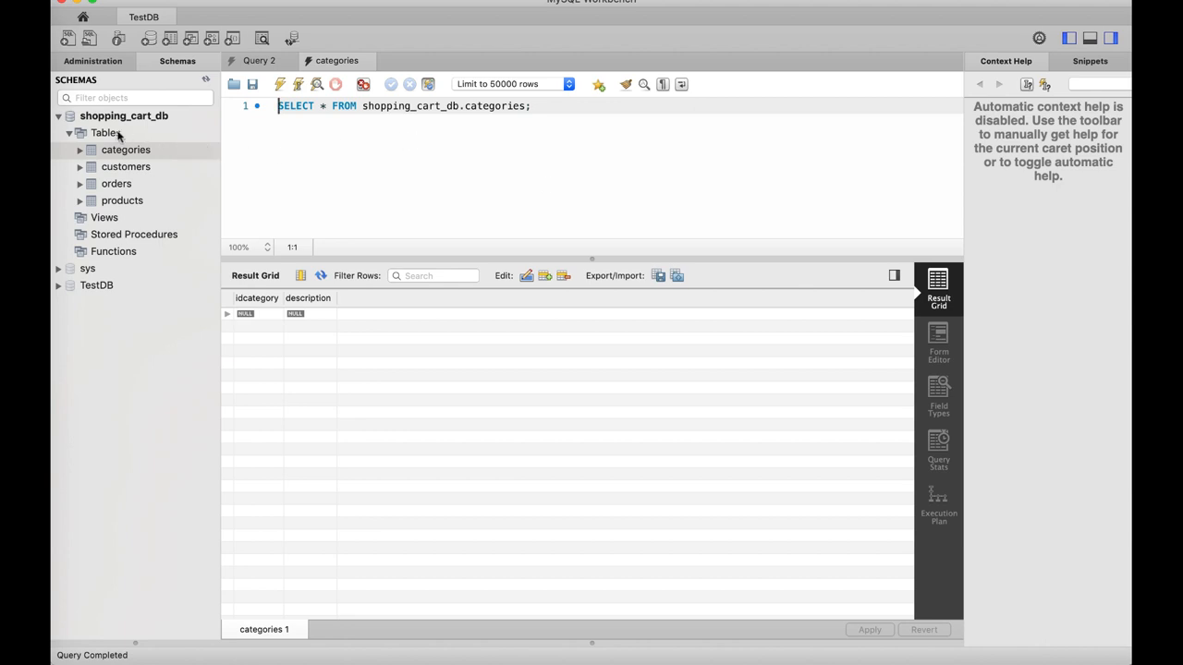
Leave the shopping_cart_db editor and return to the Welcome screen with the TestDB connection.
{"action": "right_click", "coordinate": [123, 116]}
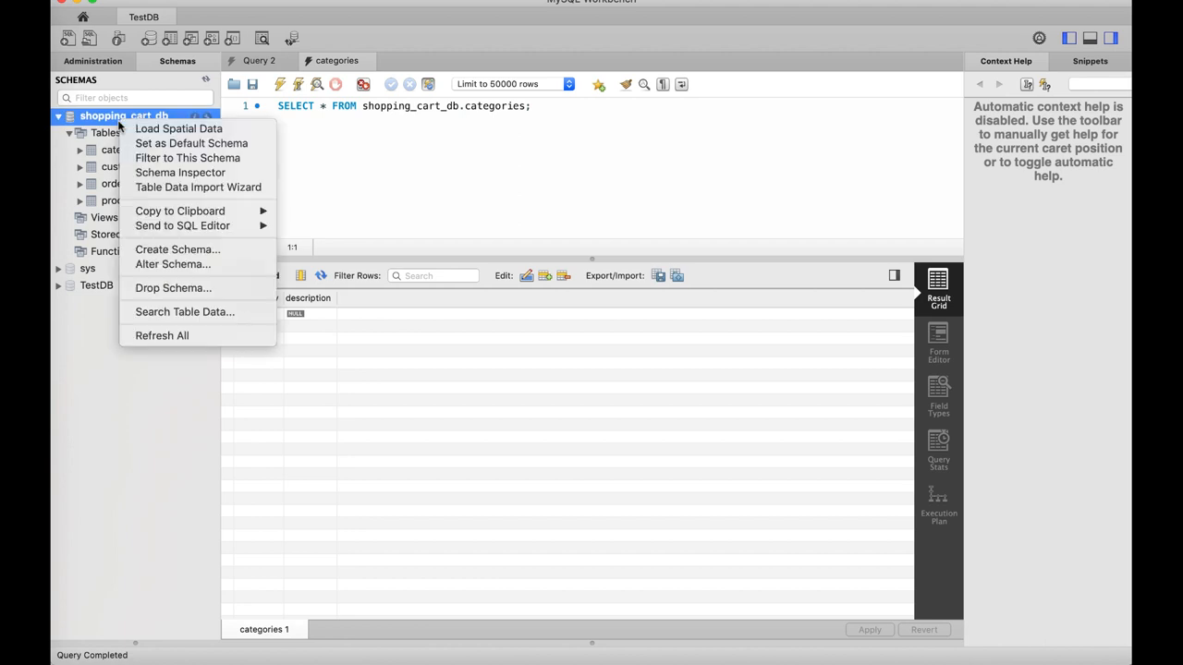
{"action": "mouse_move", "coordinate": [183, 225]}
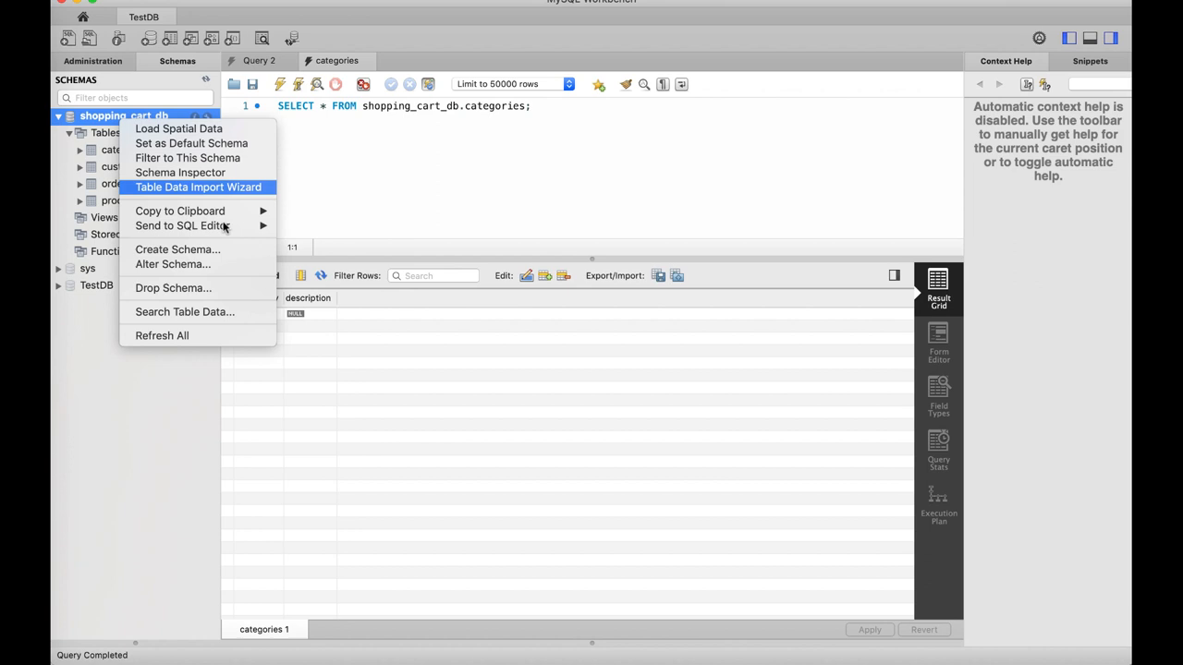
{"action": "left_click", "coordinate": [402, 212]}
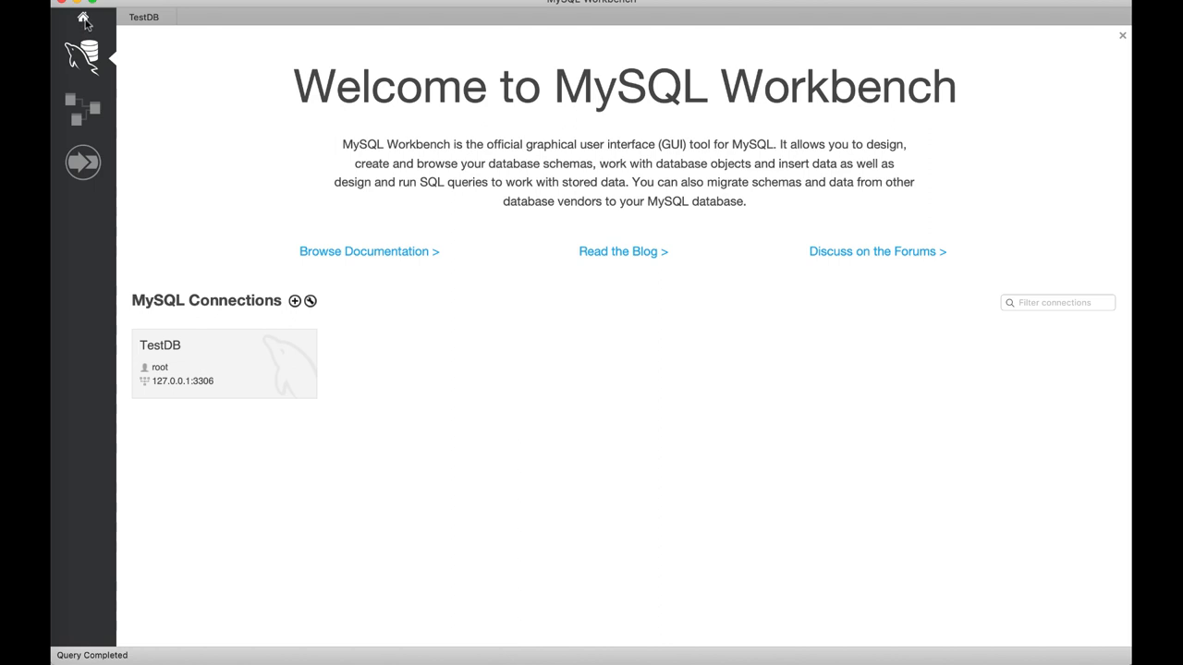
Start Reverse Engineer on the local connection and connect with the server password.
{"action": "left_click", "coordinate": [82, 108]}
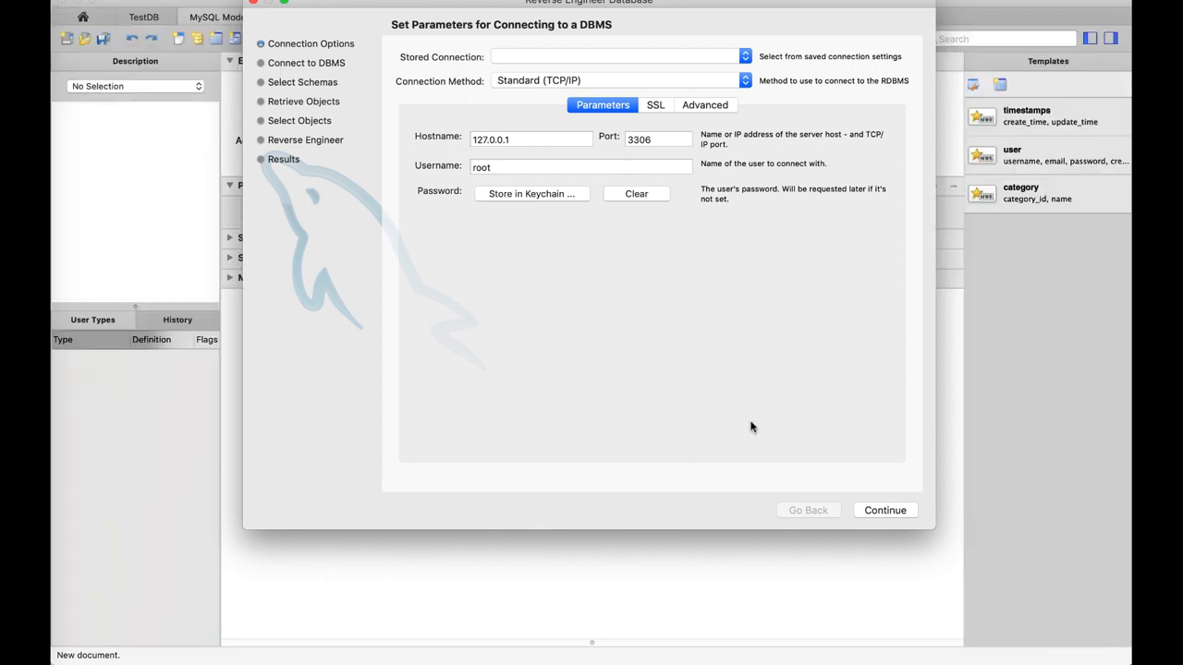
{"action": "left_click", "coordinate": [883, 510]}
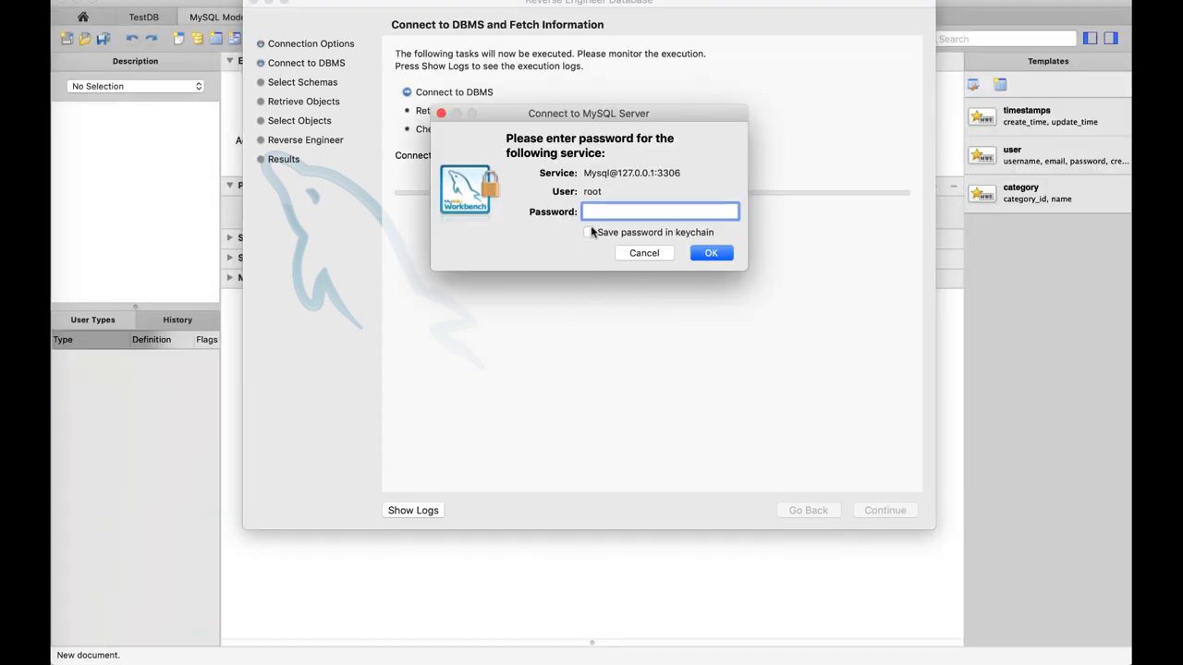
{"action": "left_click", "coordinate": [710, 252]}
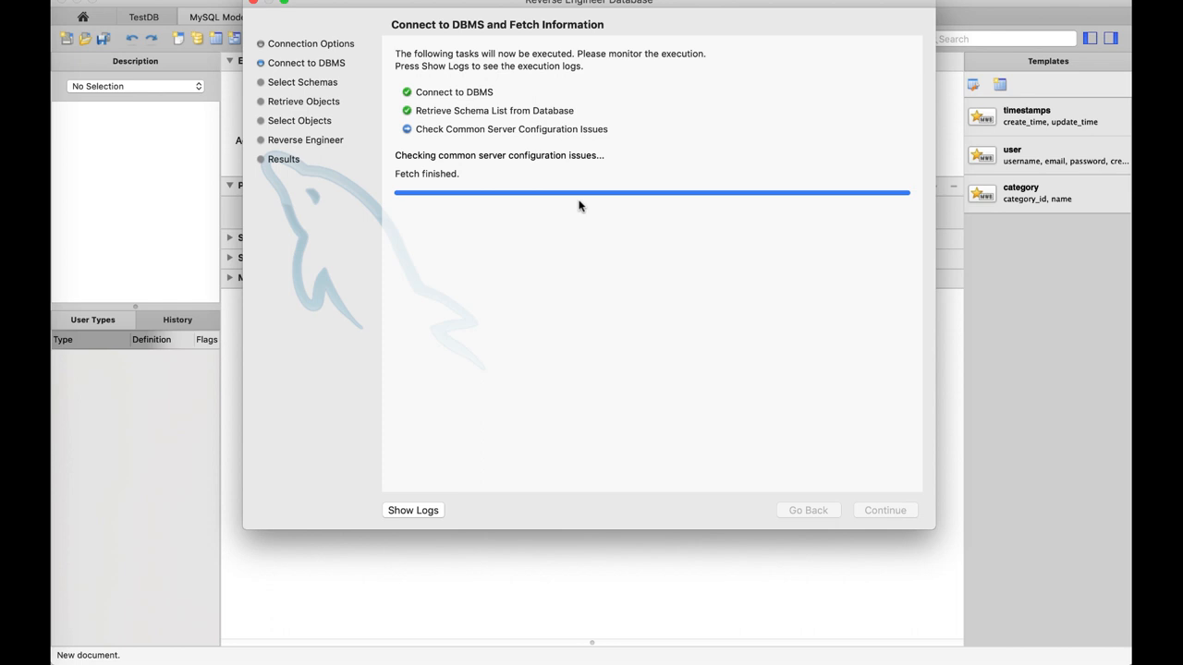
{"action": "left_click", "coordinate": [884, 510]}
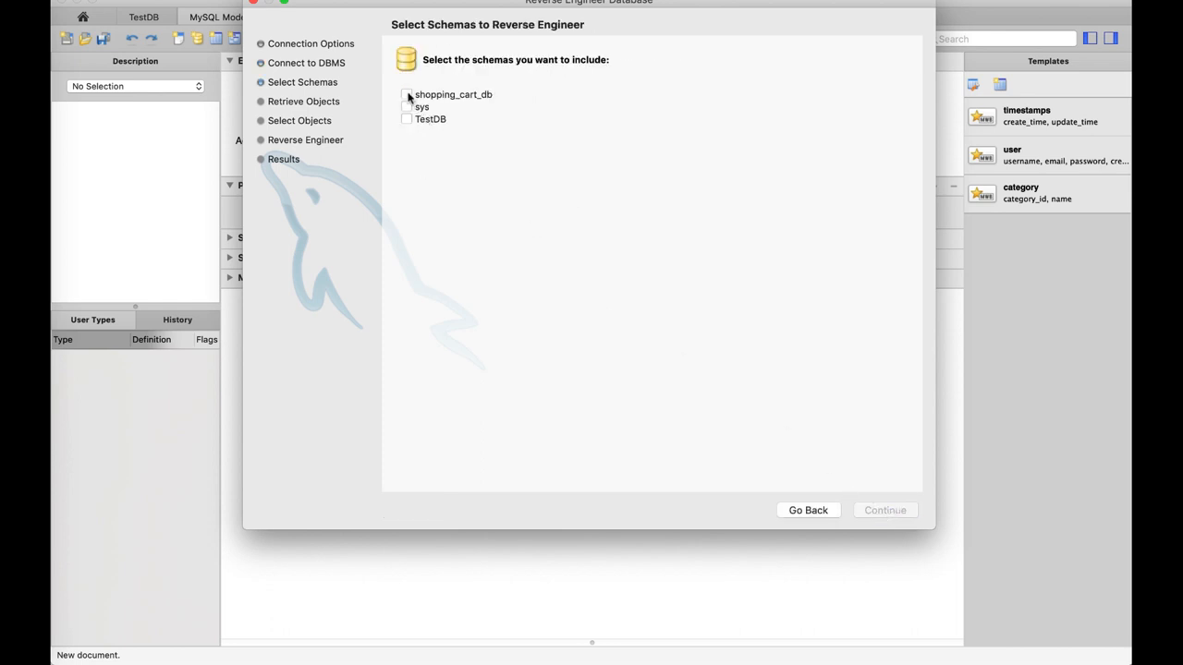
Select shopping_cart_db and import its four tables into an EER diagram.
{"action": "left_click", "coordinate": [883, 510]}
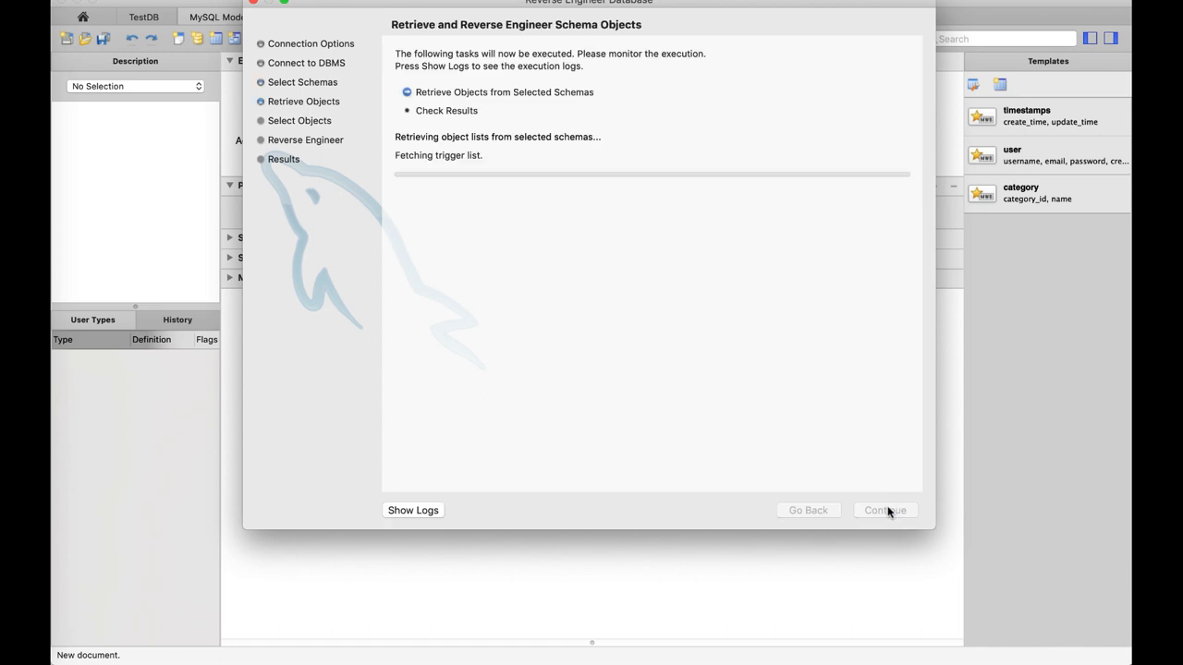
{"action": "left_click", "coordinate": [885, 511]}
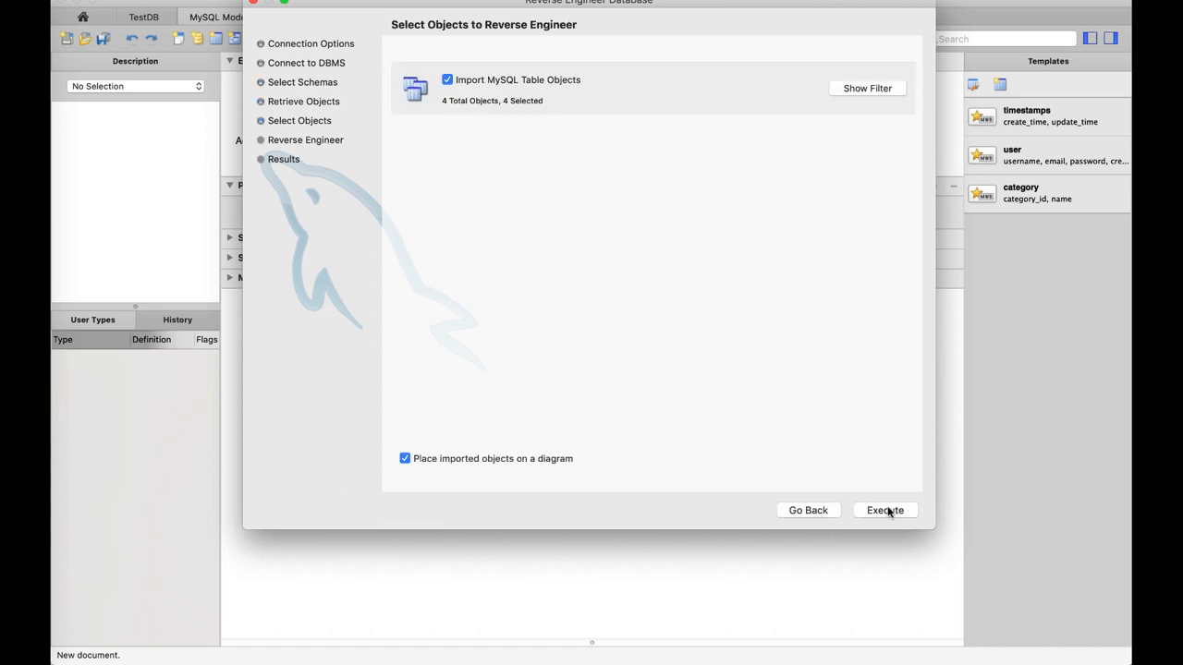
{"action": "left_click", "coordinate": [884, 510]}
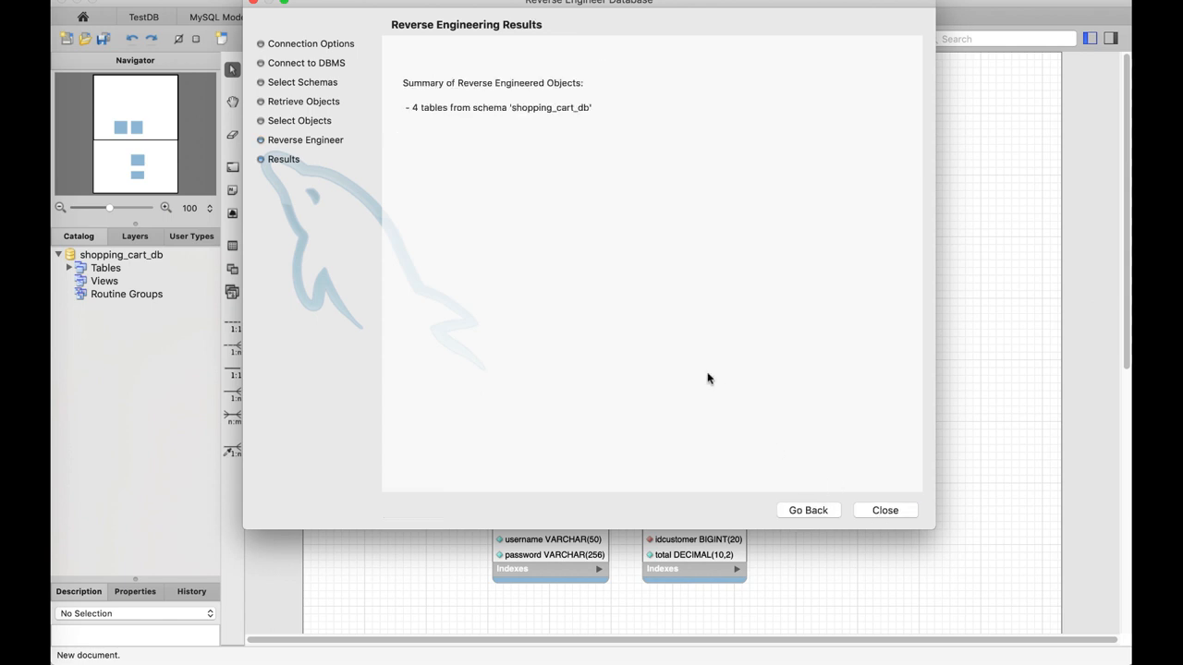
{"action": "left_click", "coordinate": [884, 511]}
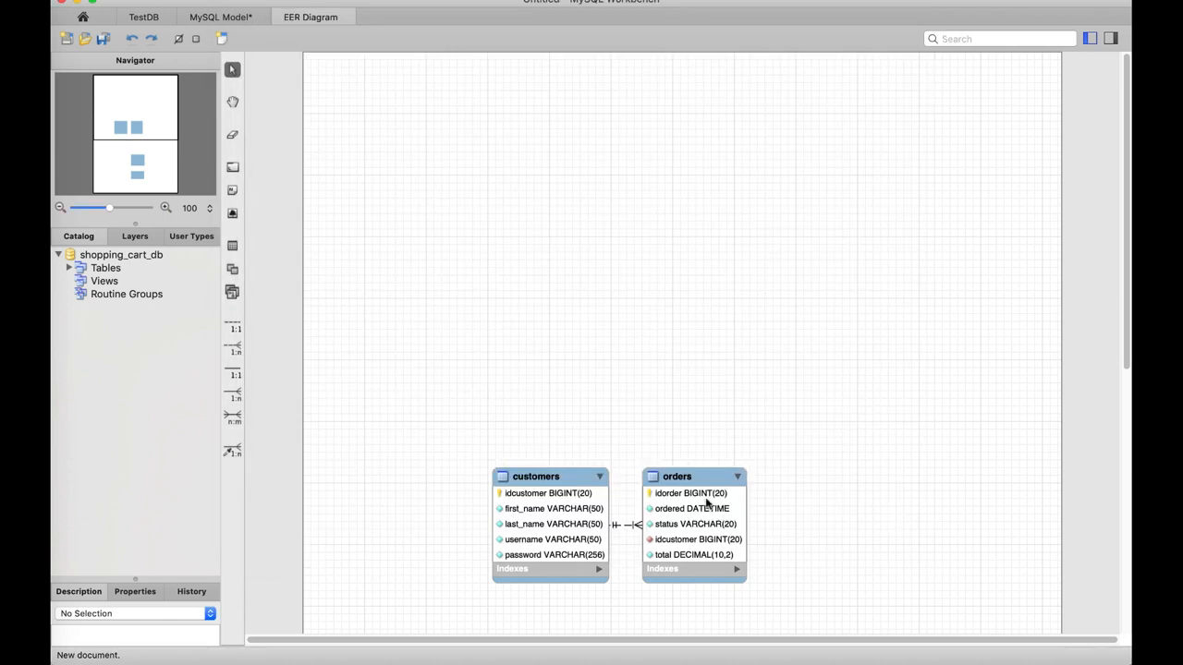
Move products up beside orders and raise orders above customers on the EER canvas.
{"action": "scroll", "scroll_direction": "down", "scroll_amount": 3}
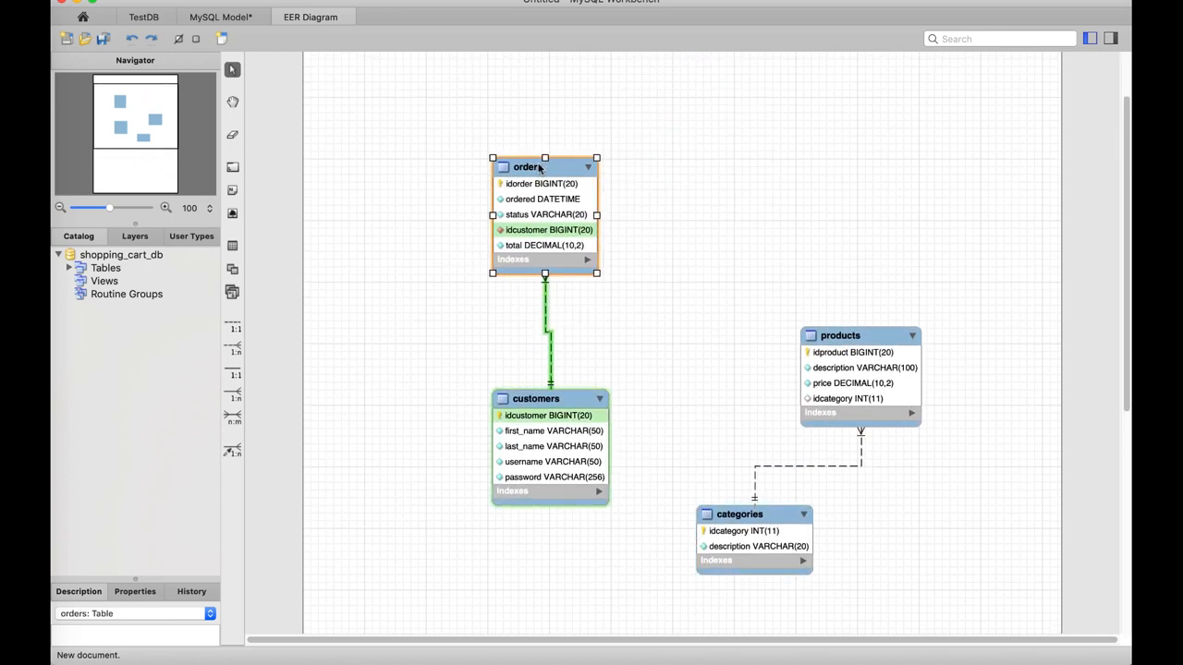
{"action": "left_click", "coordinate": [754, 303]}
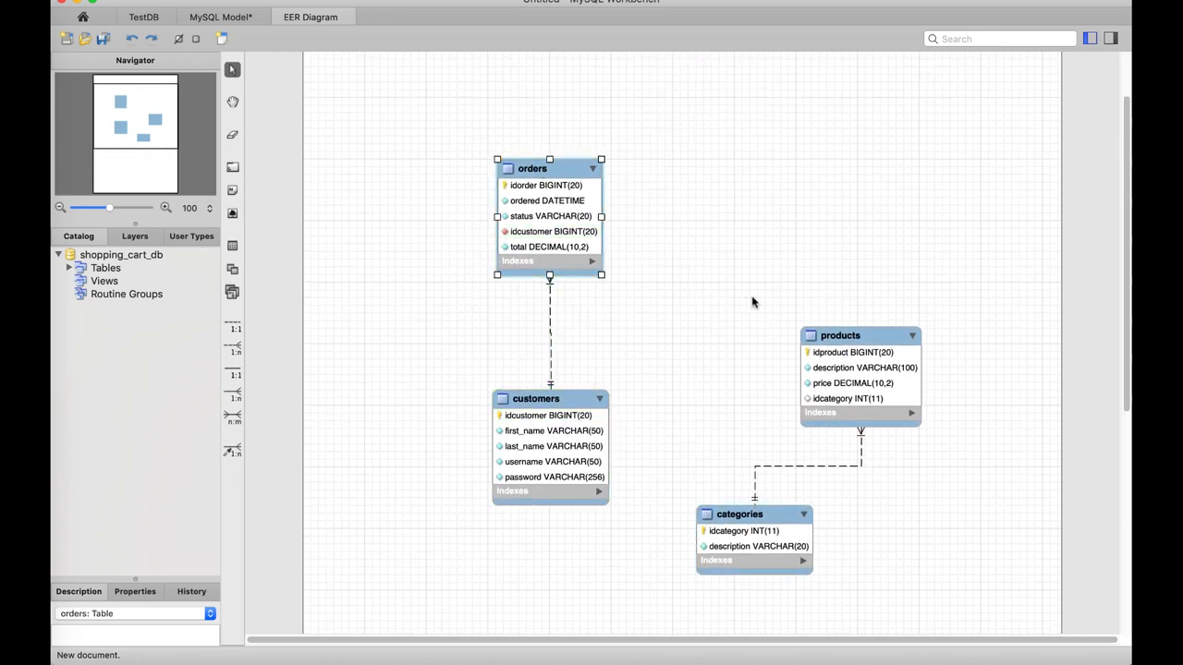
{"action": "left_click_drag", "start_coordinate": [839, 335], "coordinate": [725, 180]}
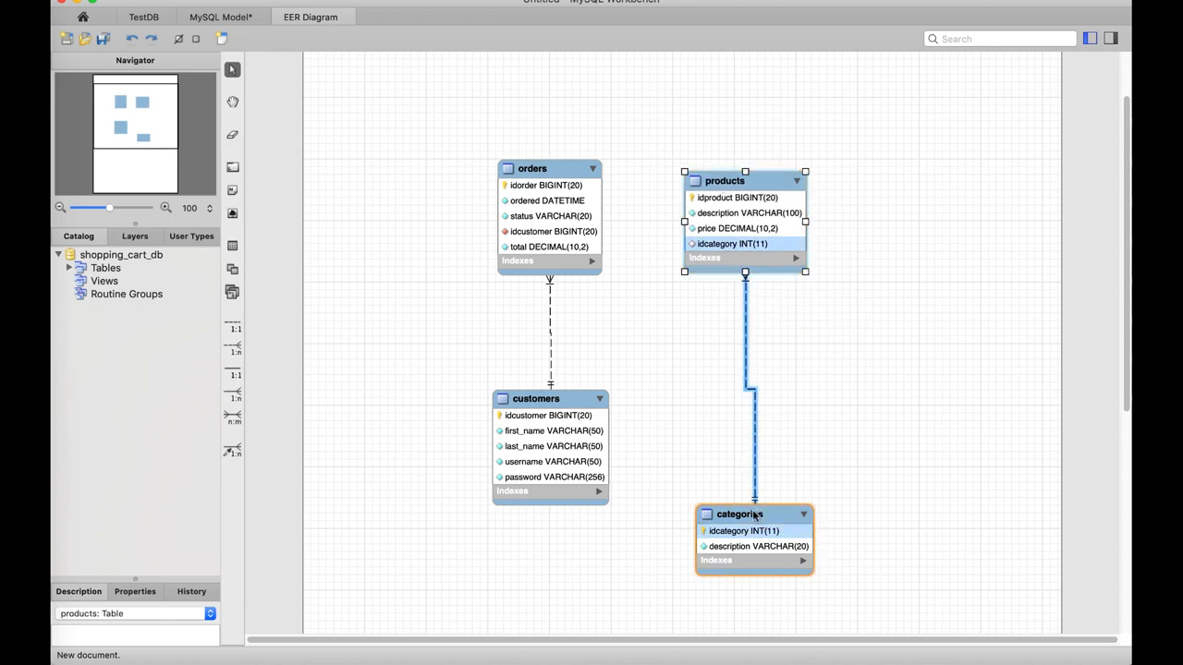
{"action": "left_click_drag", "start_coordinate": [753, 515], "coordinate": [746, 434]}
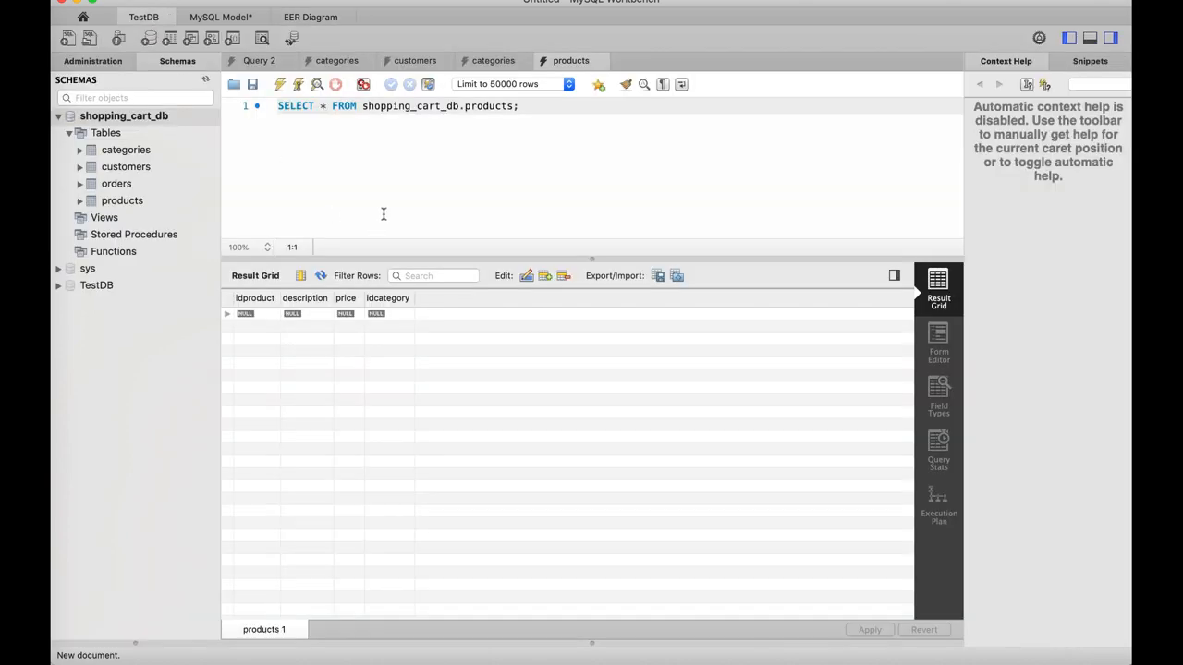
{"action": "mouse_move", "coordinate": [396, 205]}
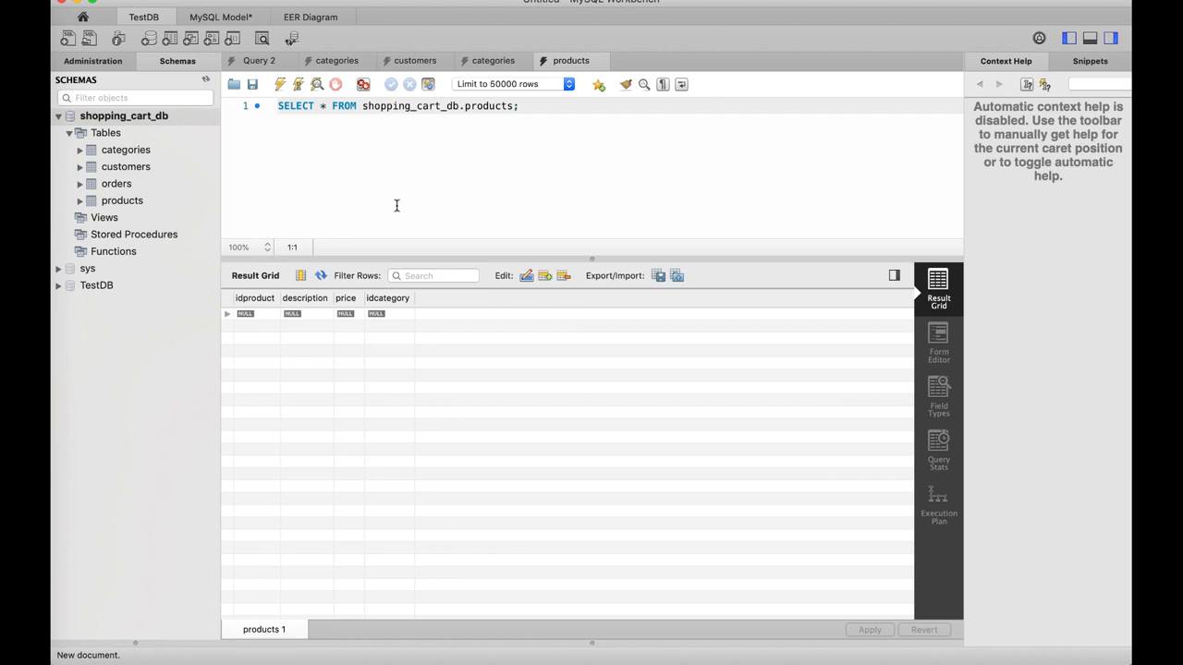
{"action": "mouse_move", "coordinate": [364, 189]}
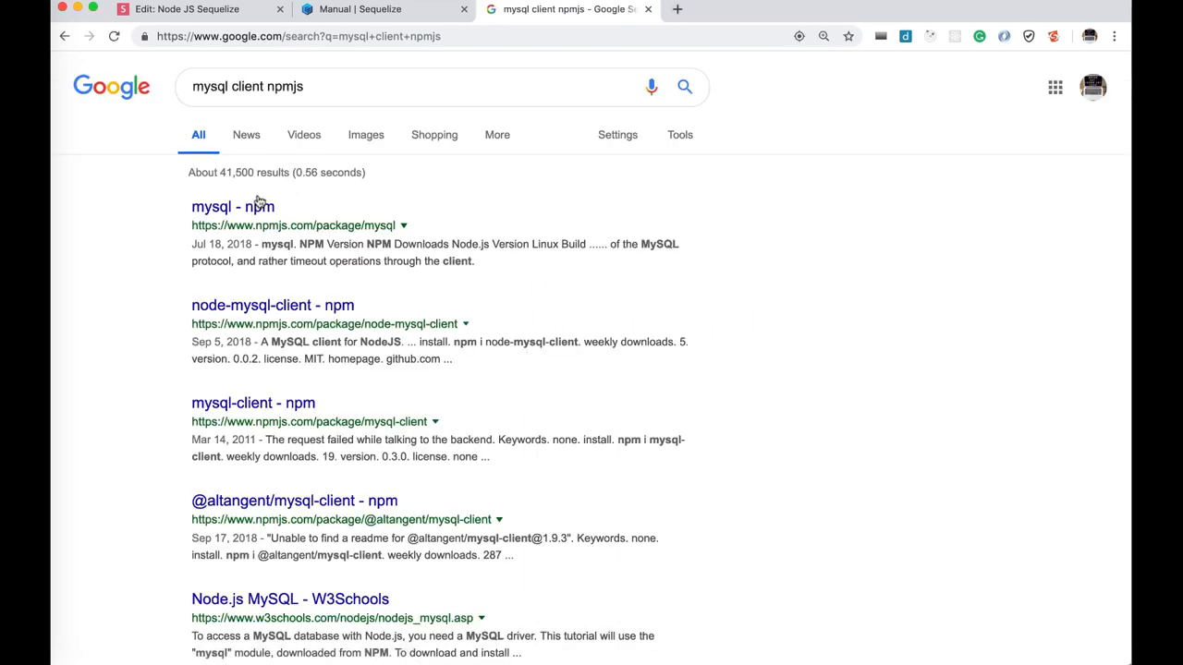
Open the 'mysql - npm' package page from the Google results.
{"action": "left_click", "coordinate": [232, 206]}
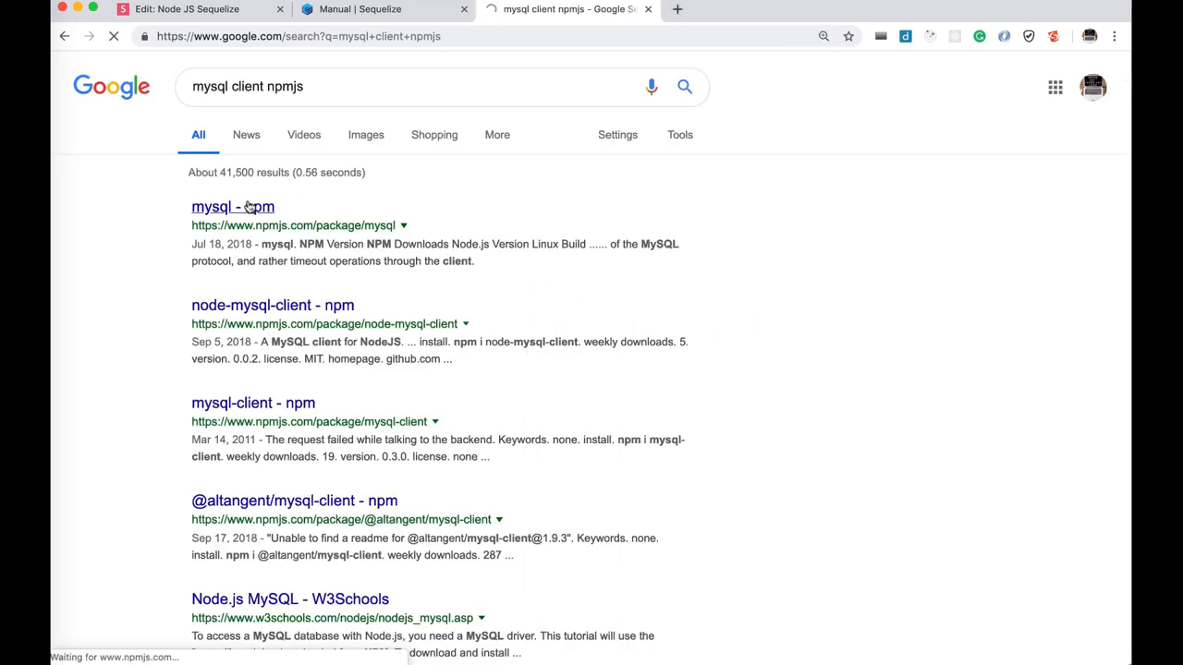
{"action": "left_click", "coordinate": [232, 206]}
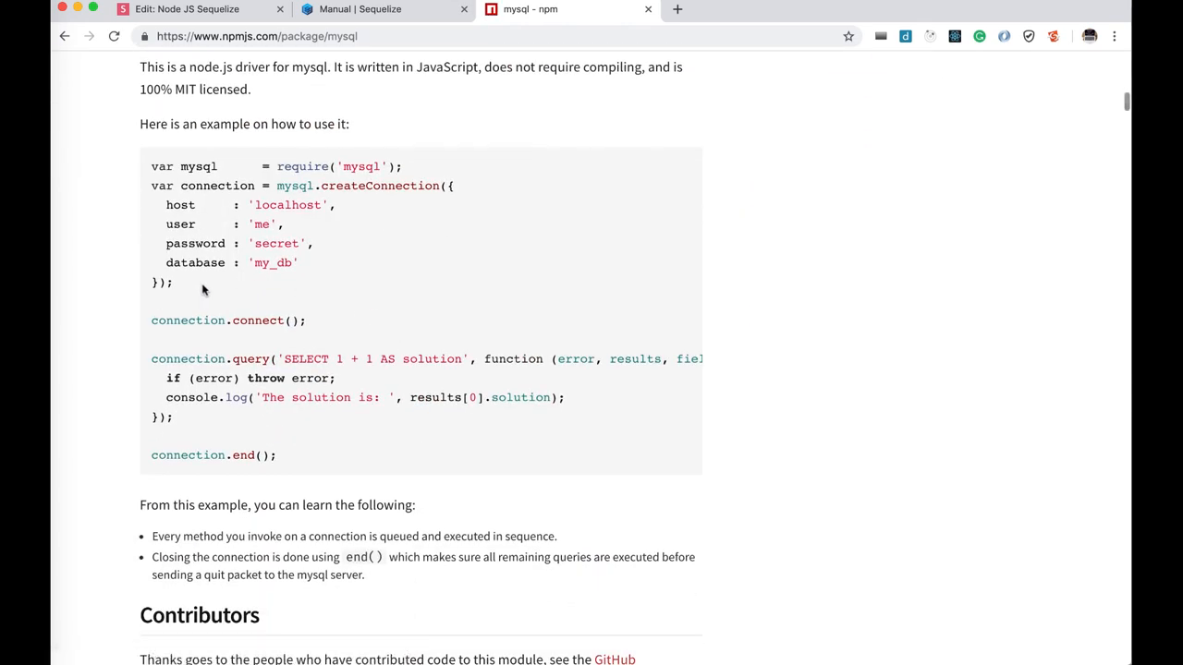
{"action": "double_click", "coordinate": [218, 186]}
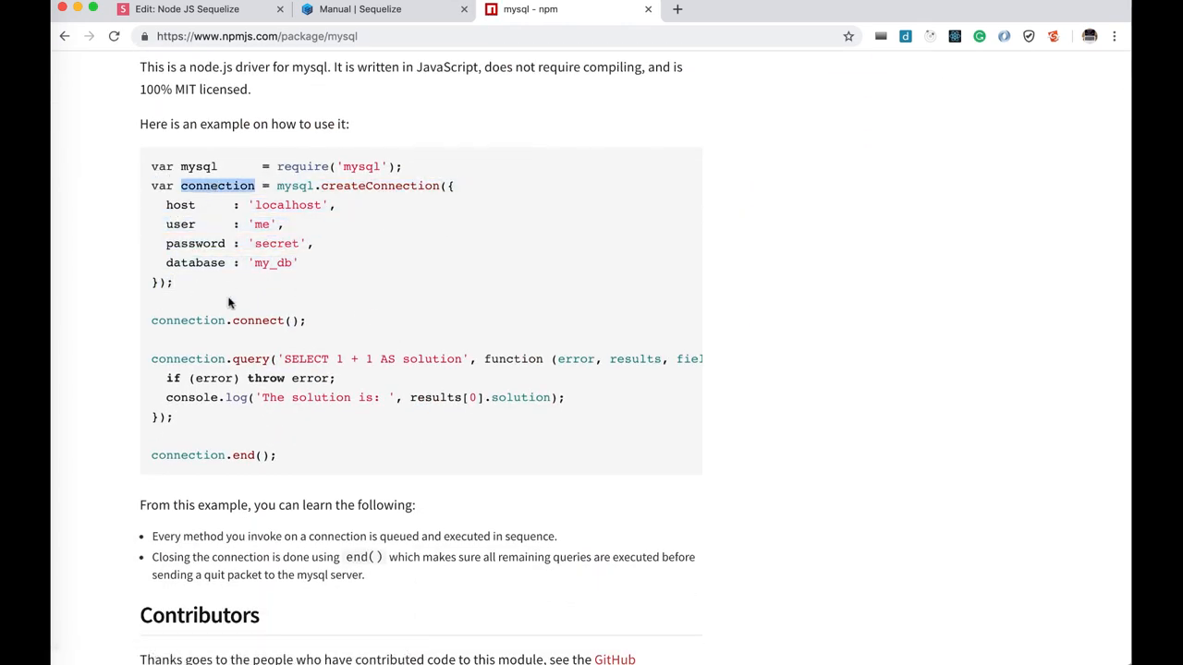
{"action": "scroll", "scroll_direction": "down", "scroll_amount": 3}
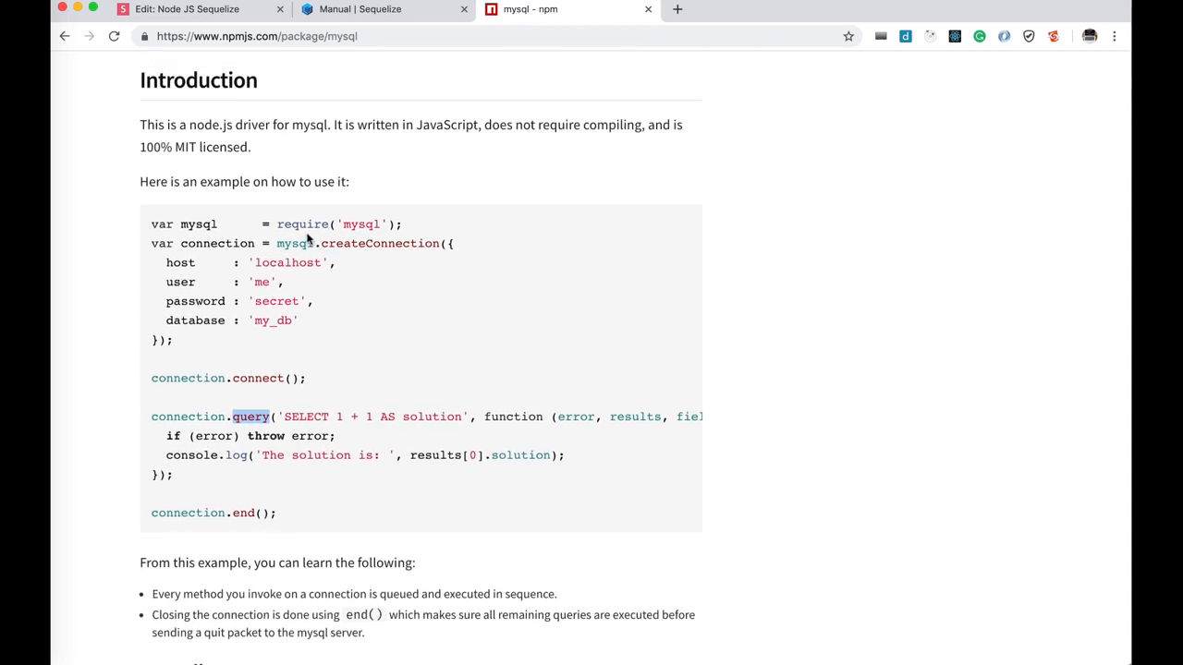
{"action": "double_click", "coordinate": [296, 243]}
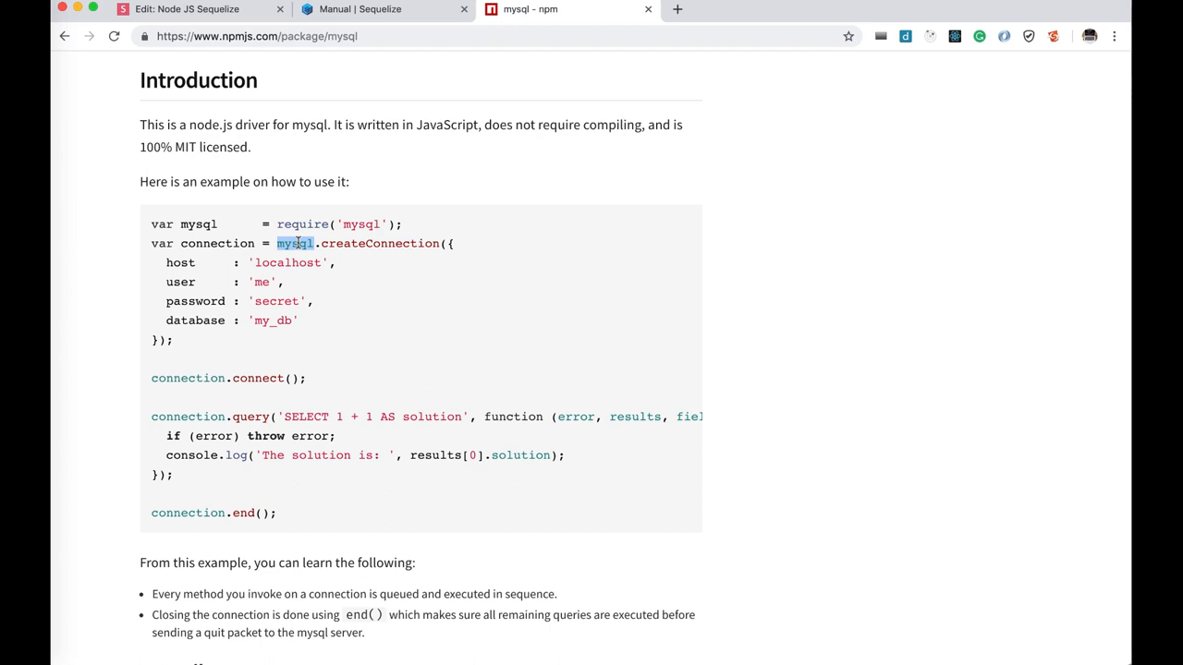
{"action": "mouse_move", "coordinate": [63, 502]}
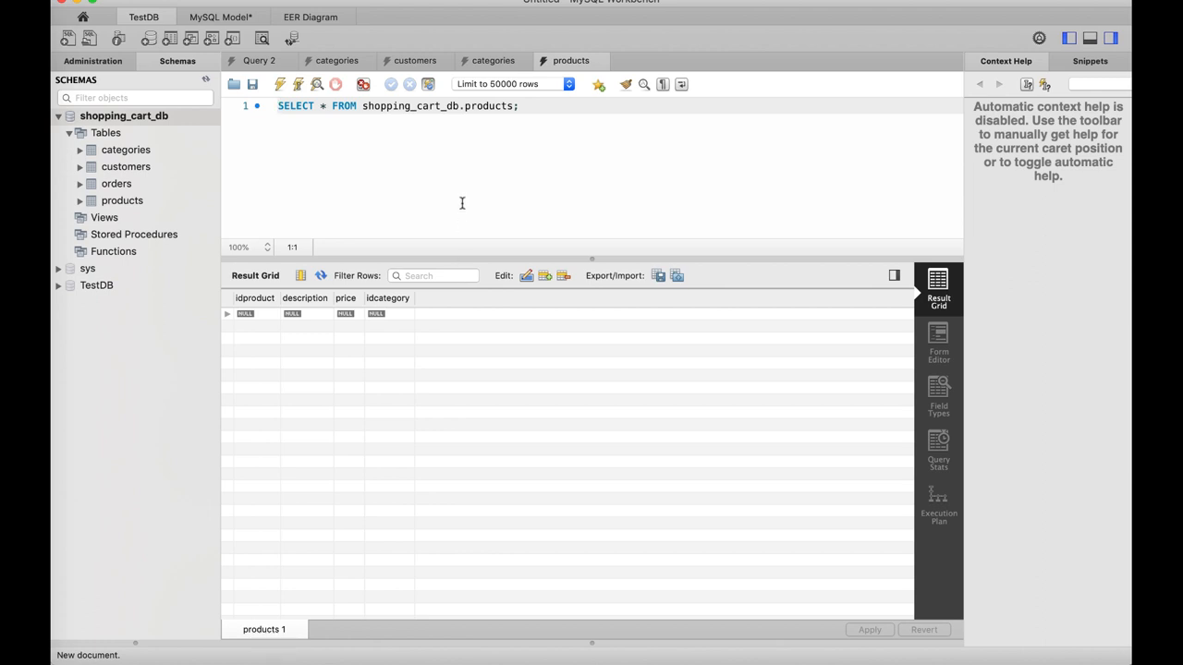
{"action": "mouse_move", "coordinate": [337, 187]}
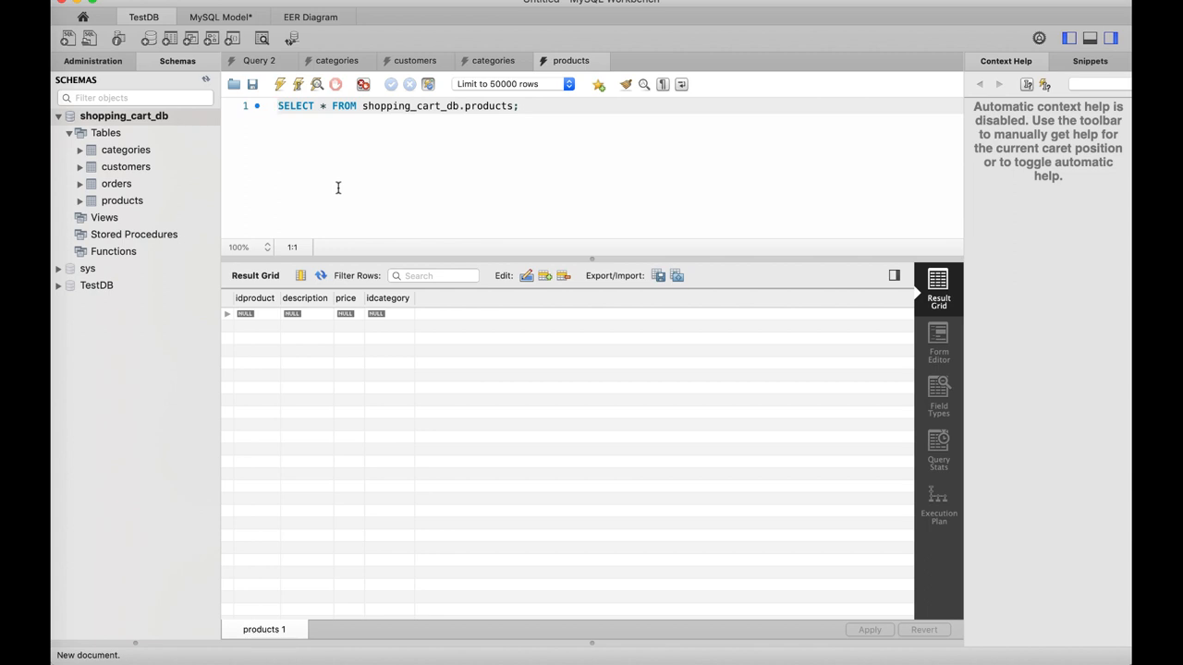
{"action": "mouse_move", "coordinate": [419, 141]}
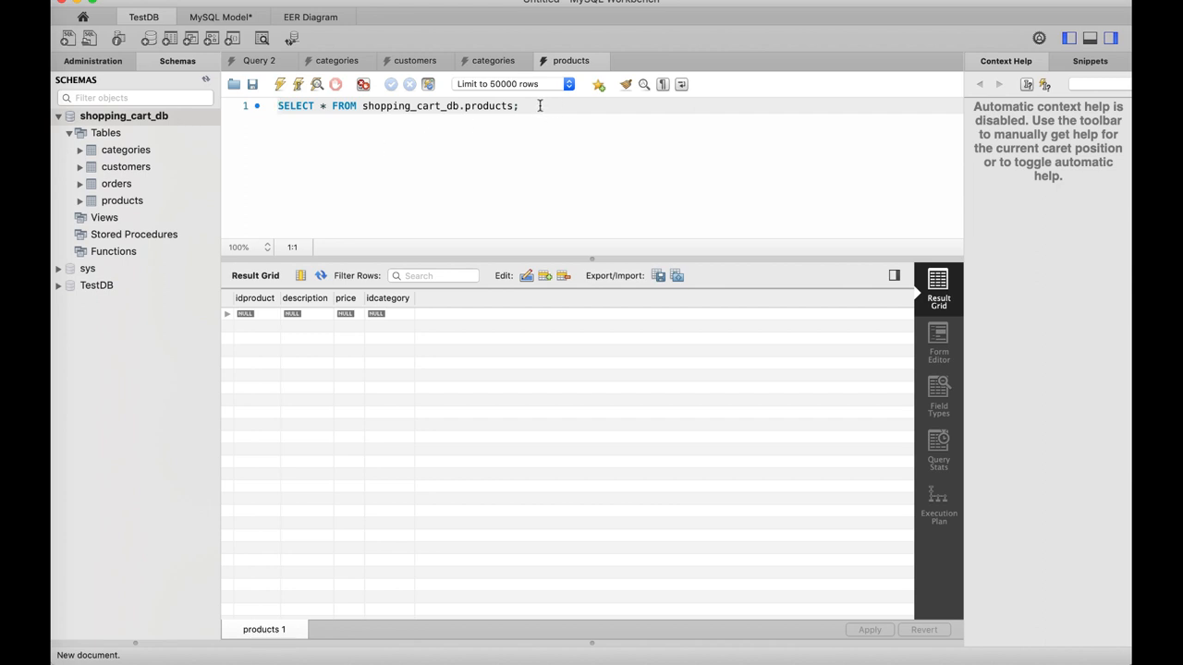
Append 'where data IS NULL;' to the products query, correcting the mistyped column.
{"action": "type", "text": "where"}
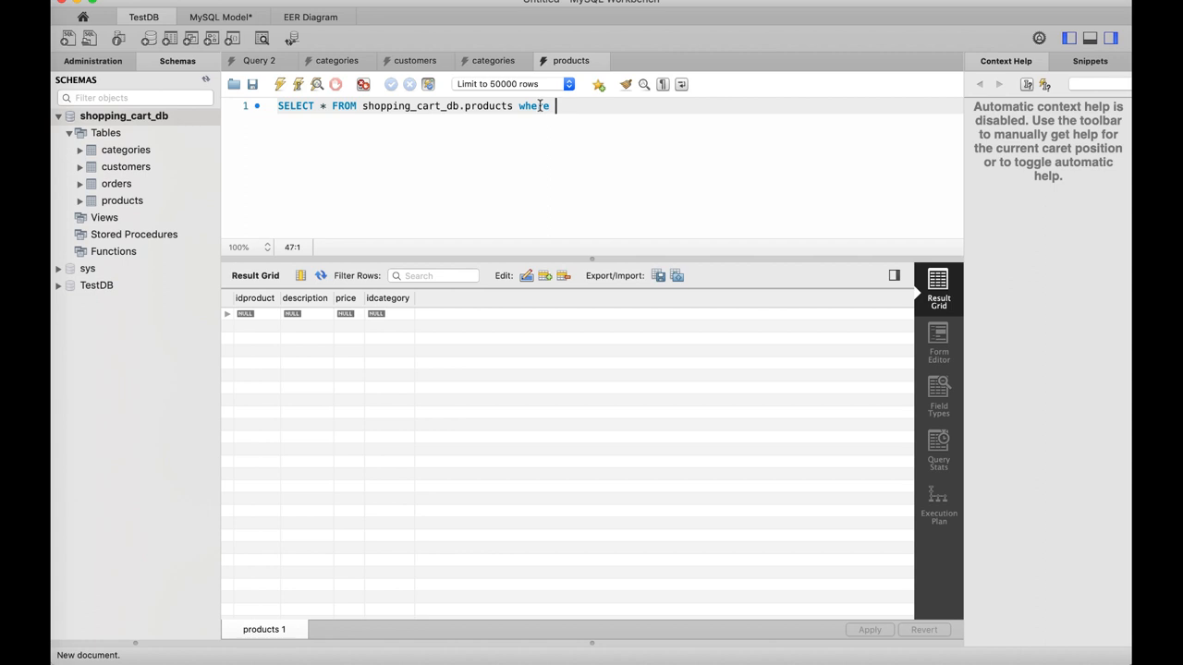
{"action": "type", "text": "id"}
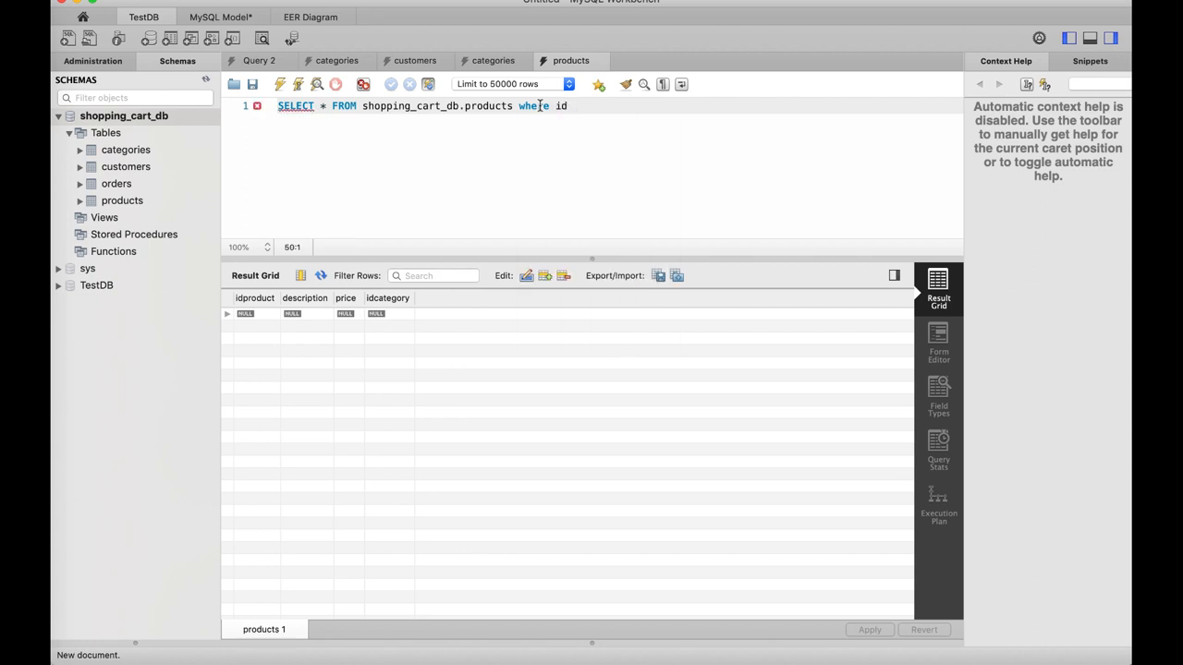
{"action": "key", "text": "Backspace"}
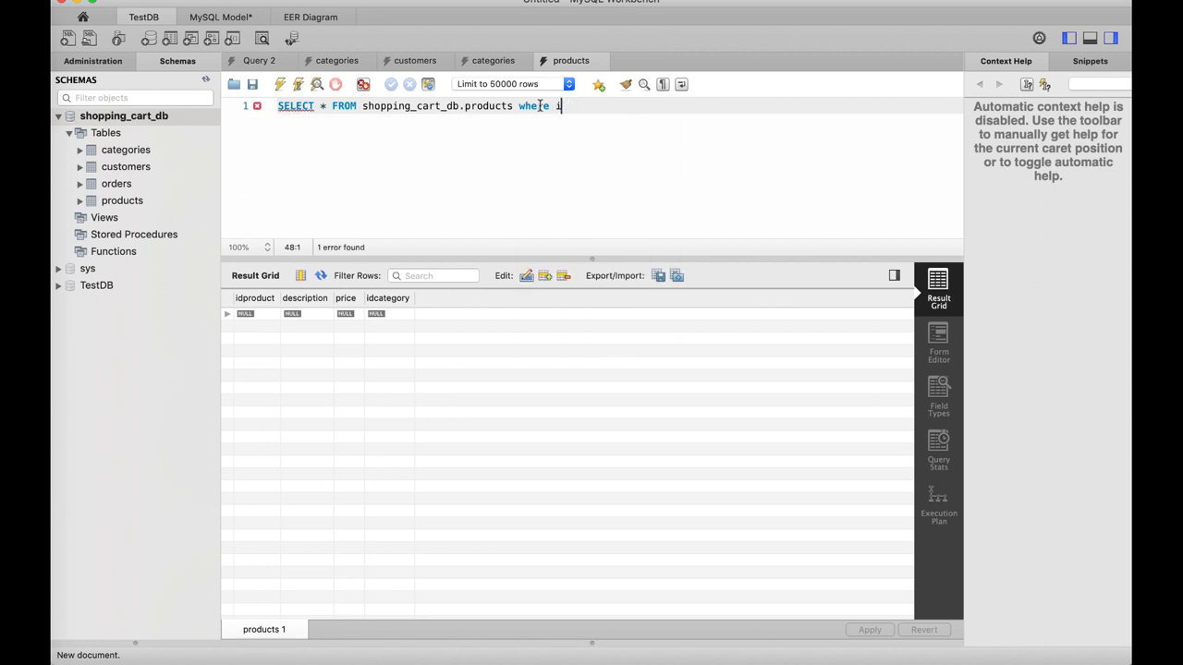
{"action": "key", "text": "Backspace"}
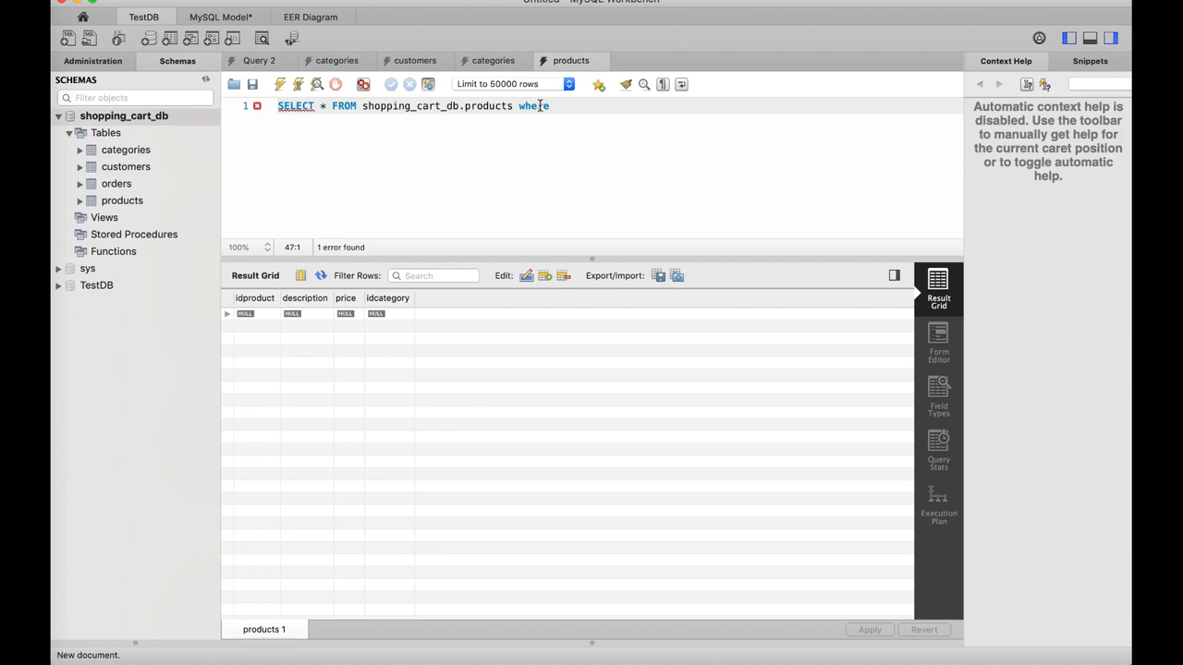
{"action": "type", "text": "data IS N"}
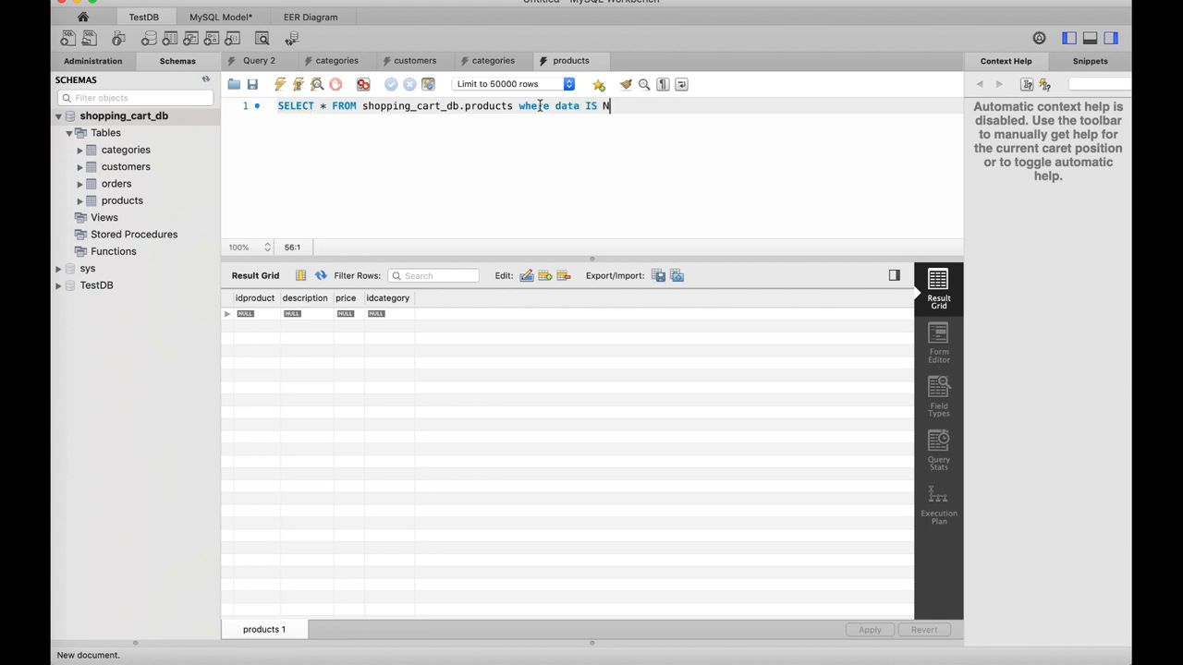
{"action": "type", "text": "ULL;"}
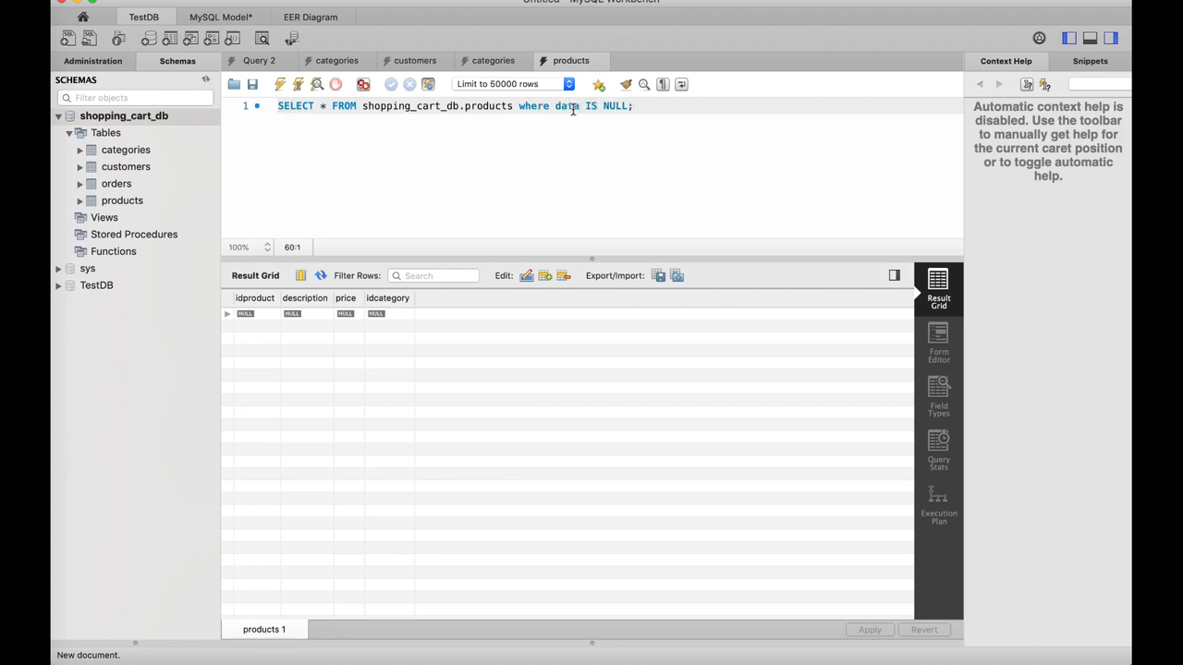